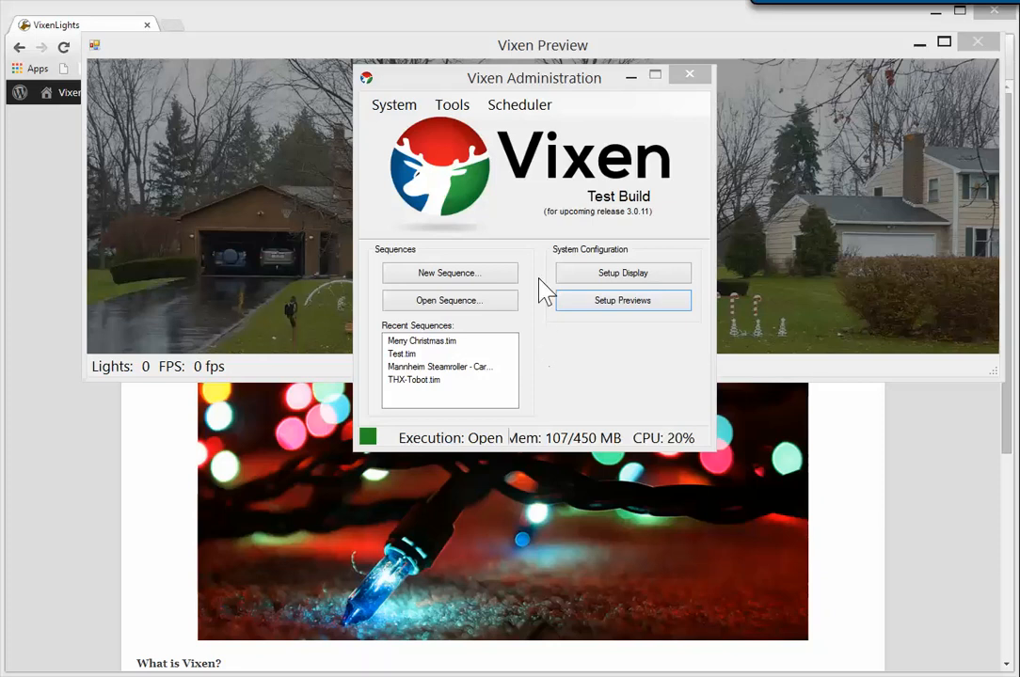
mouse_move(621, 272)
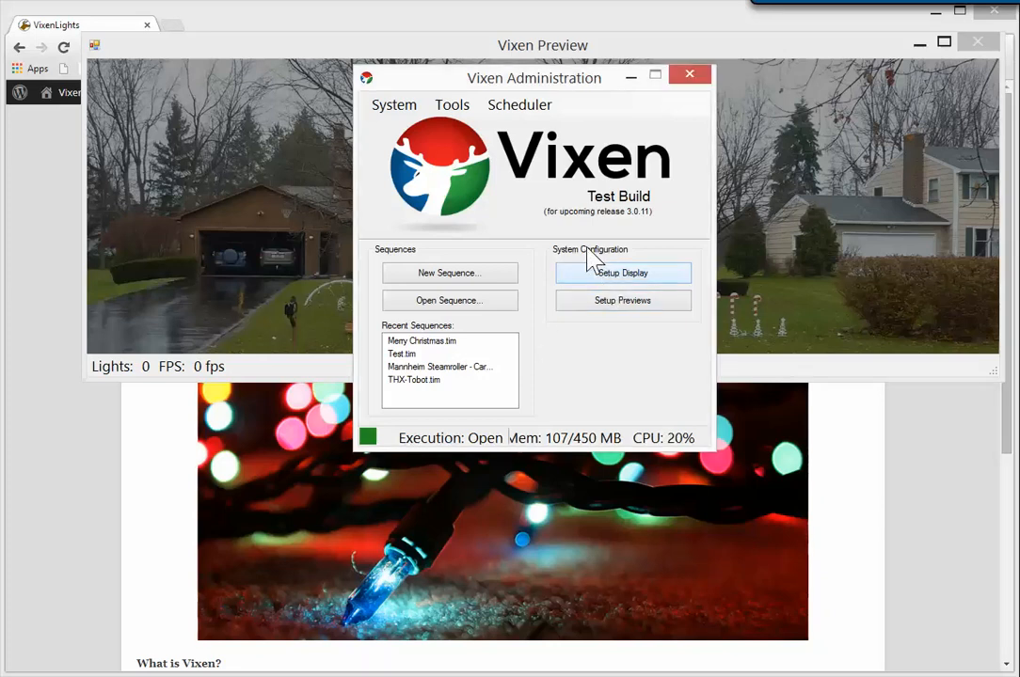
- Enter Setup Display and pick Megatree as the element type to add
click(621, 273)
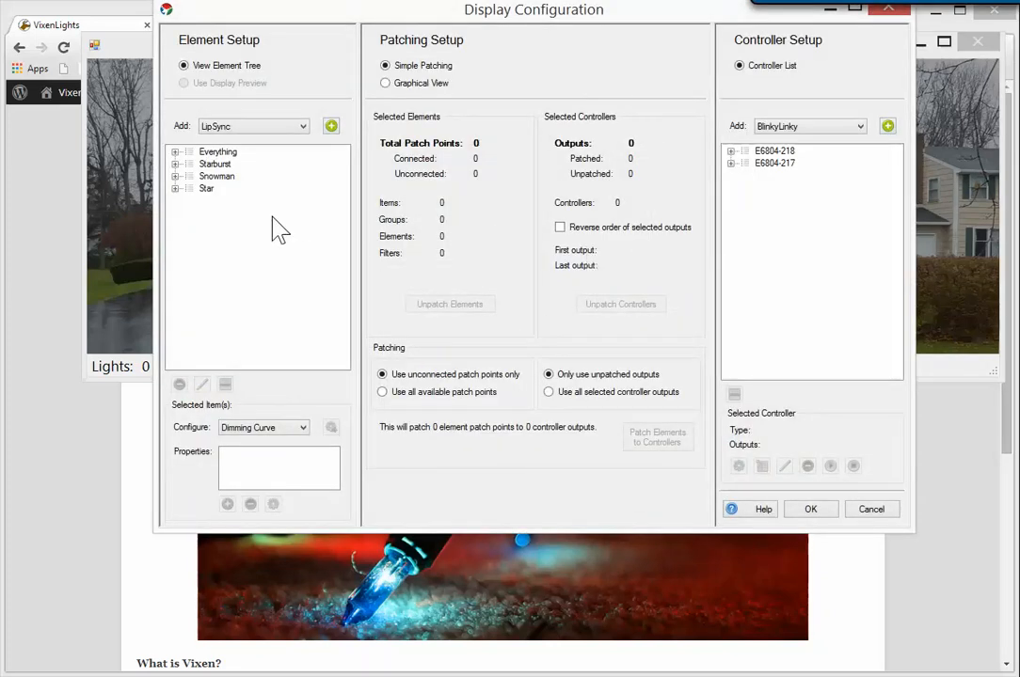
mouse_move(273, 226)
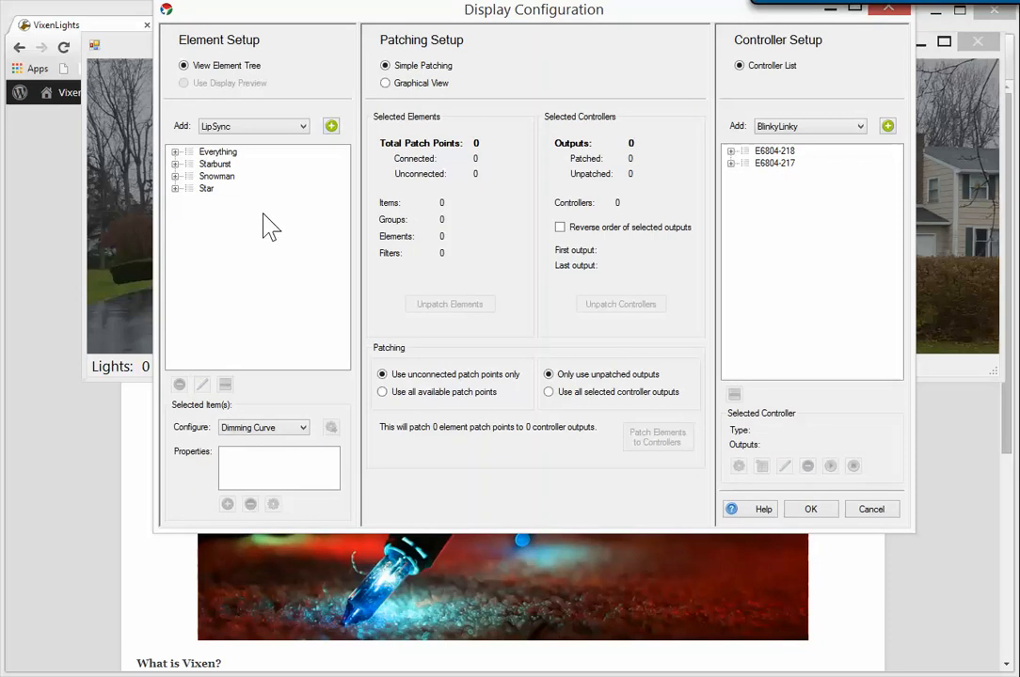
mouse_move(282, 150)
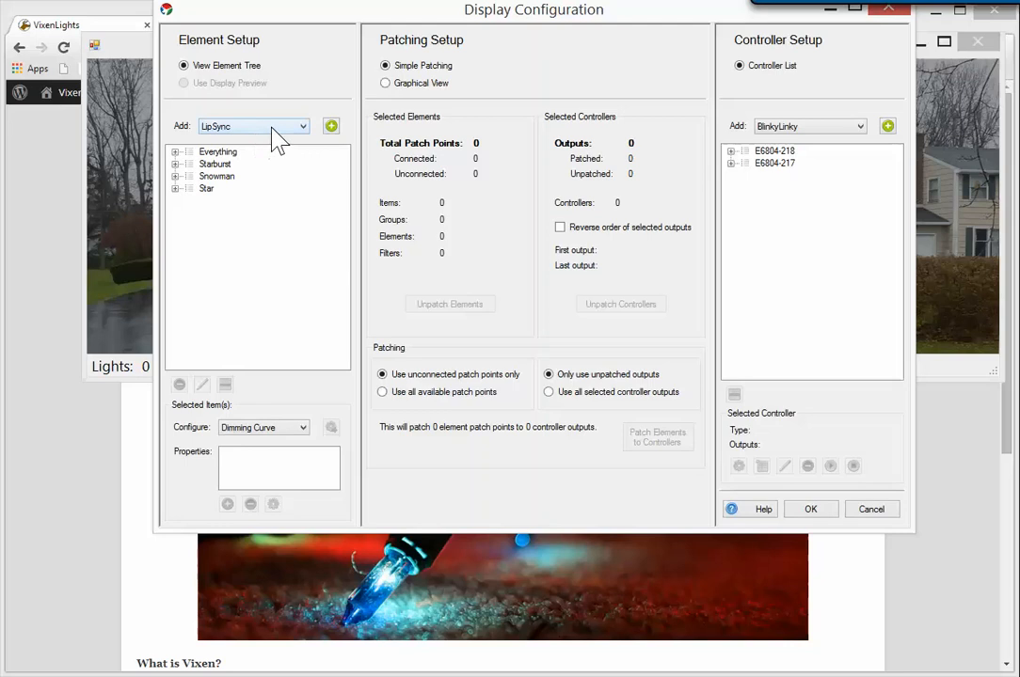
click(252, 126)
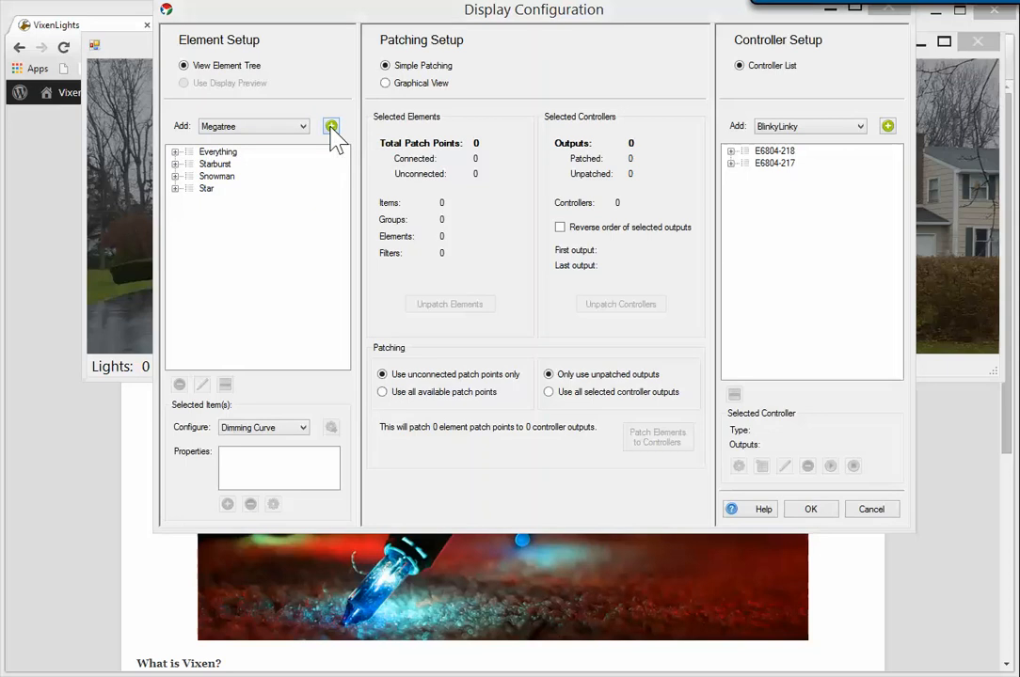
- Add a new megatree named Icicles with 16 strings as a pixel tree of 15 pixels per string
click(332, 125)
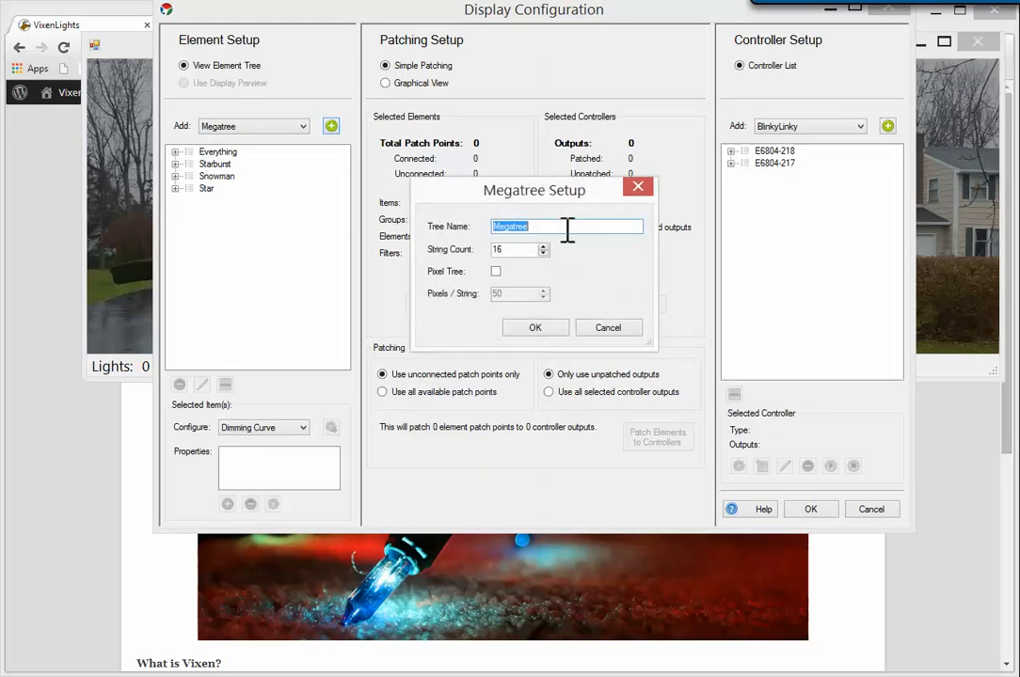
text(Icicles)
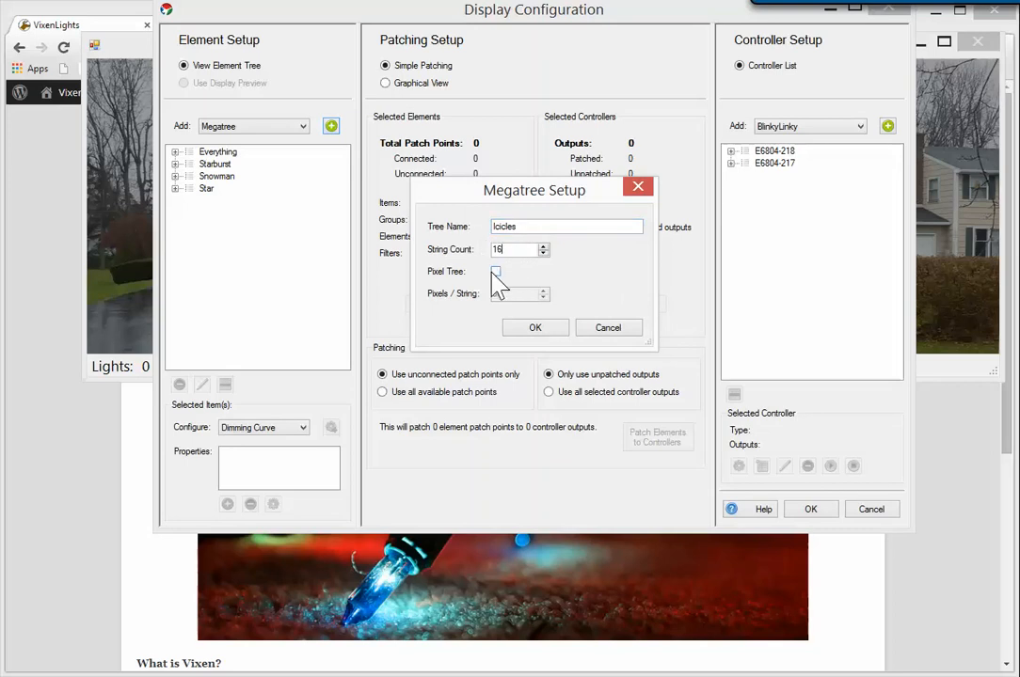
click(496, 271)
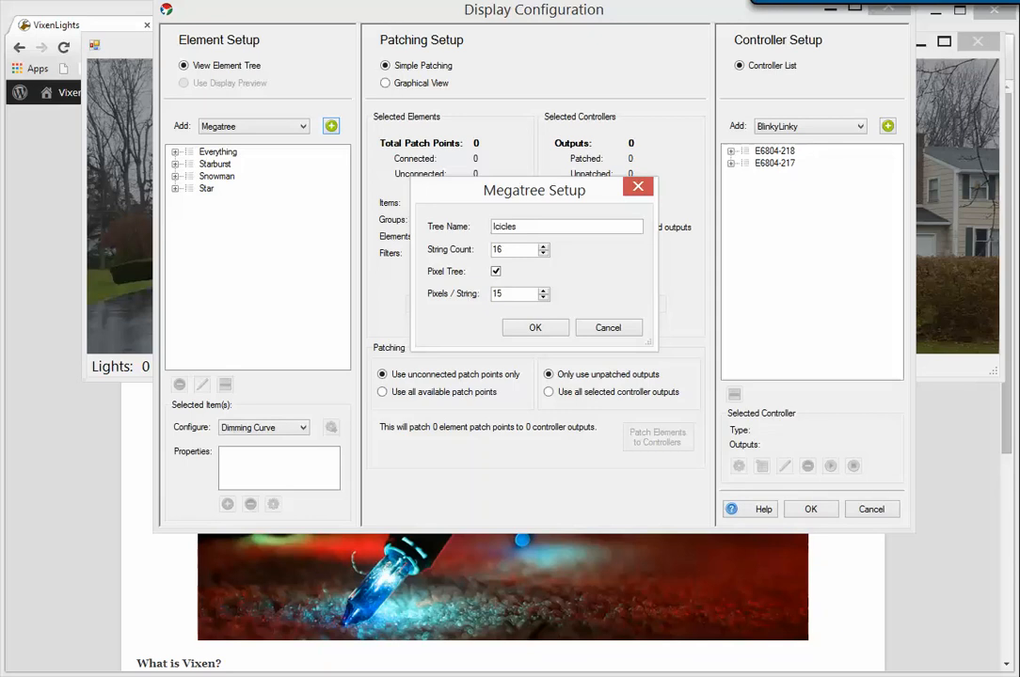
mouse_move(474, 328)
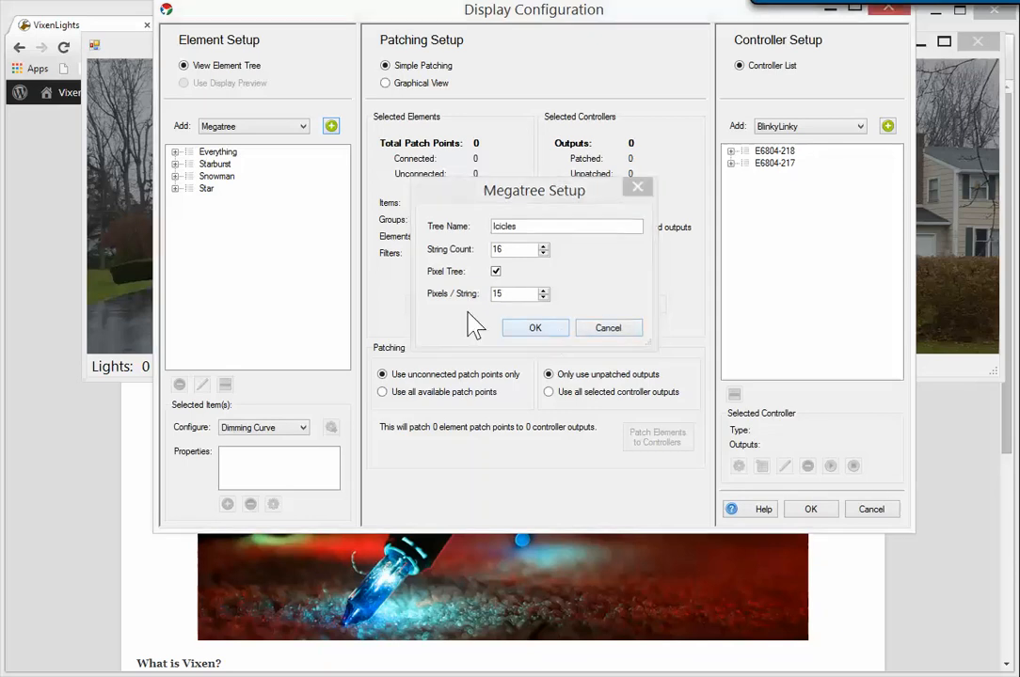
- Confirm the Icicles megatree and expand it down to string S1's pixels
click(534, 328)
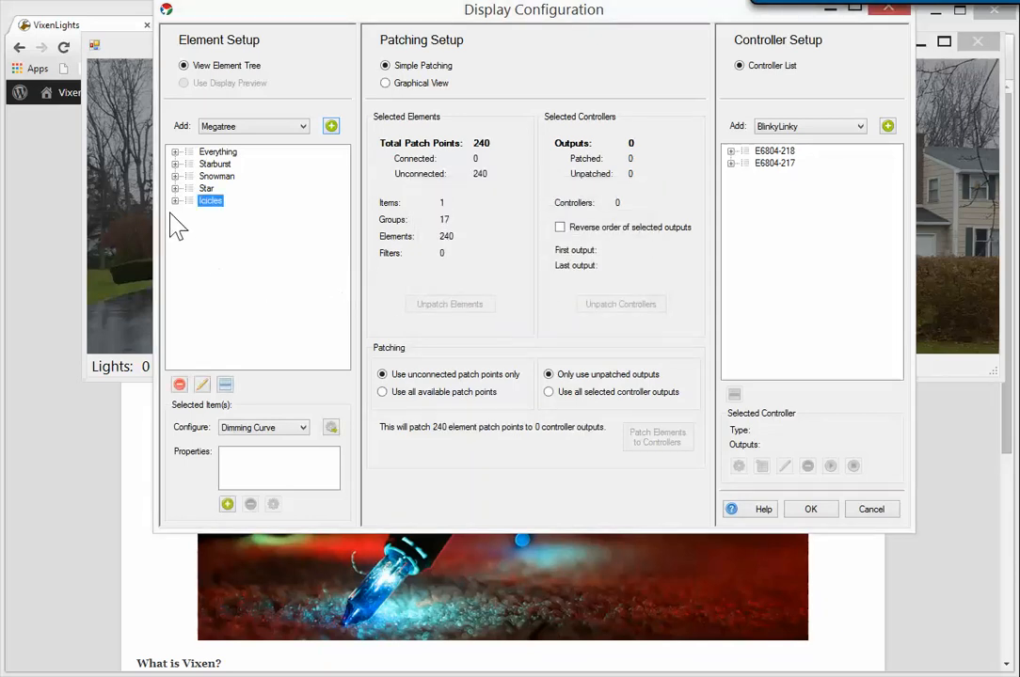
click(177, 199)
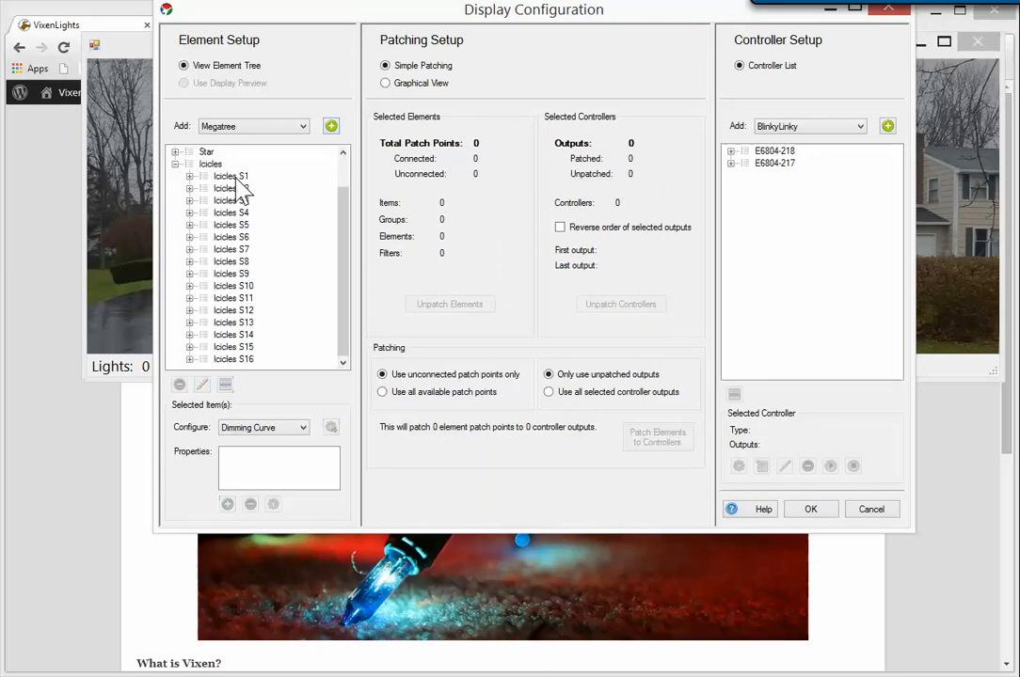
mouse_move(200, 192)
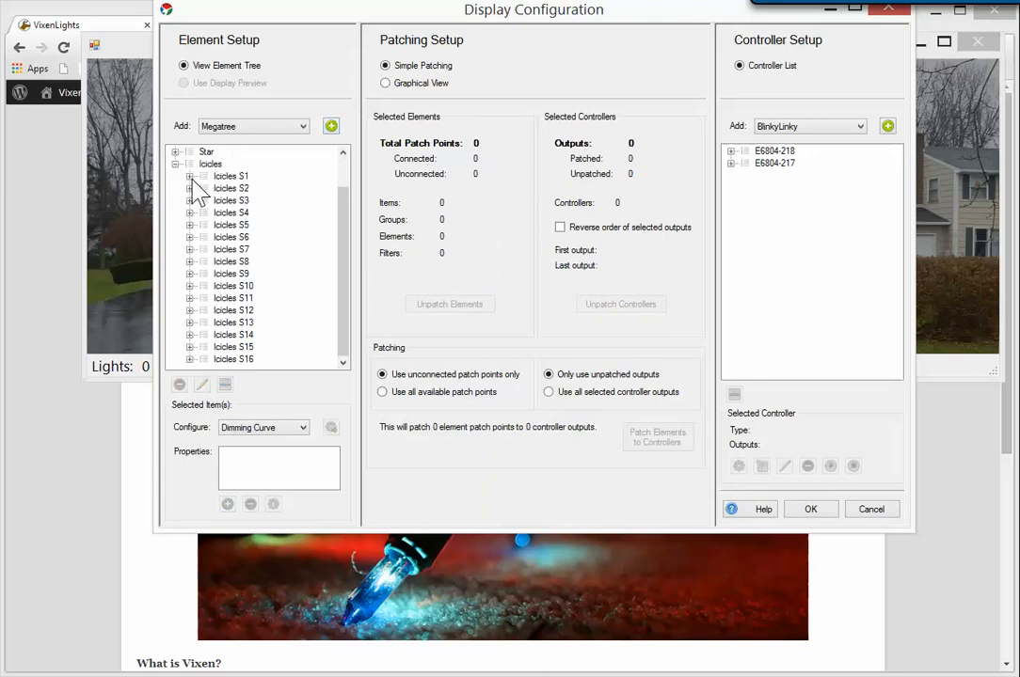
click(192, 177)
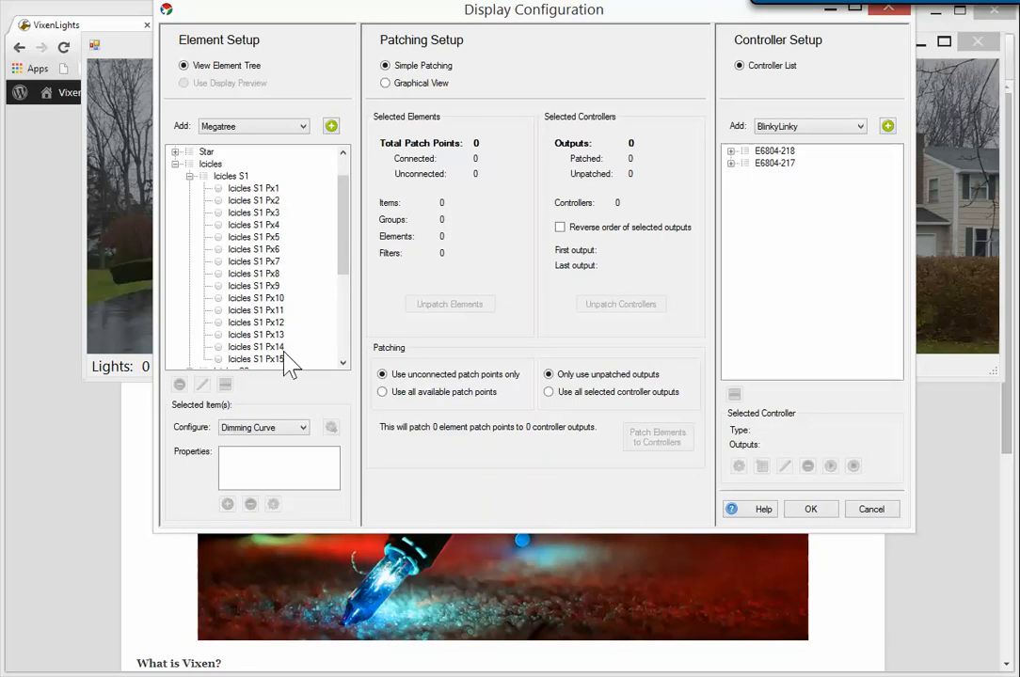
- Trim surplus pixels from strings S1 and S2 so the icicle strings vary in length
click(254, 248)
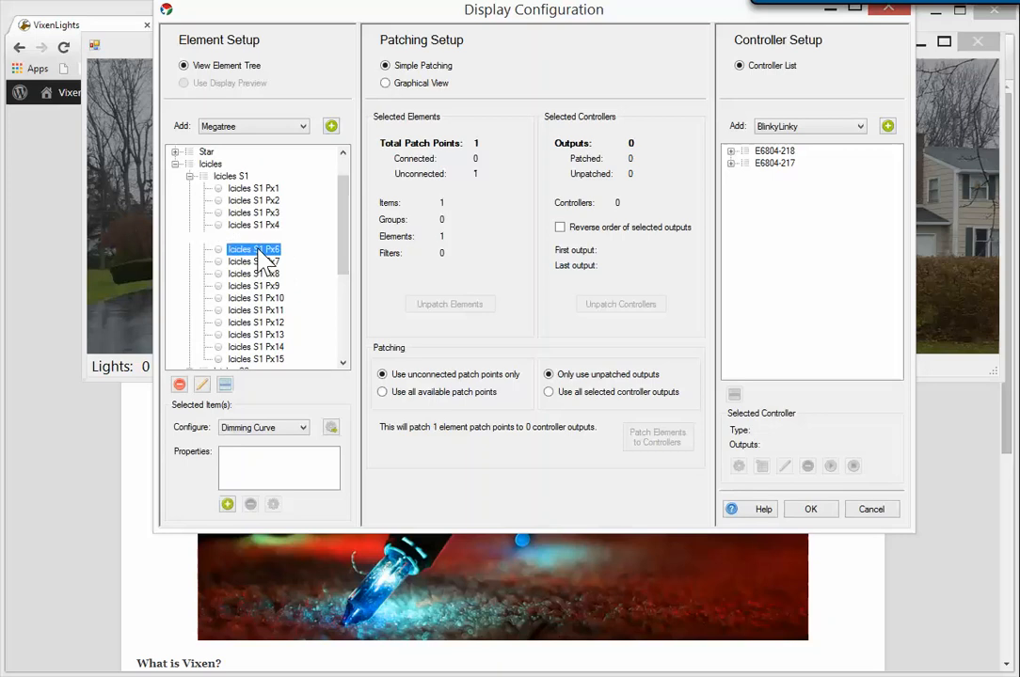
click(256, 357)
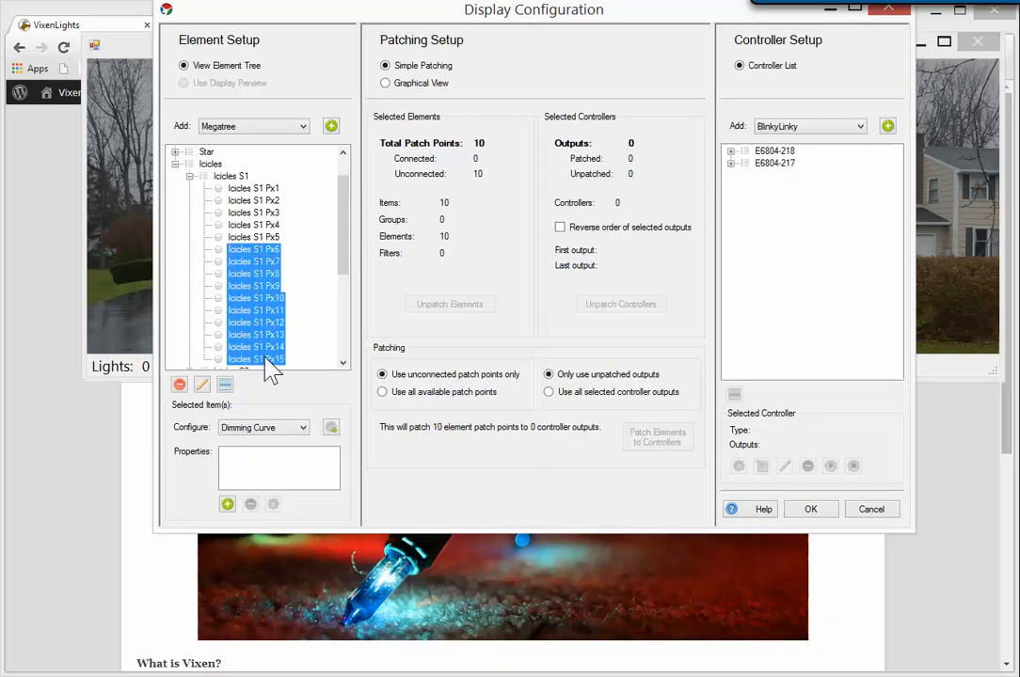
click(178, 384)
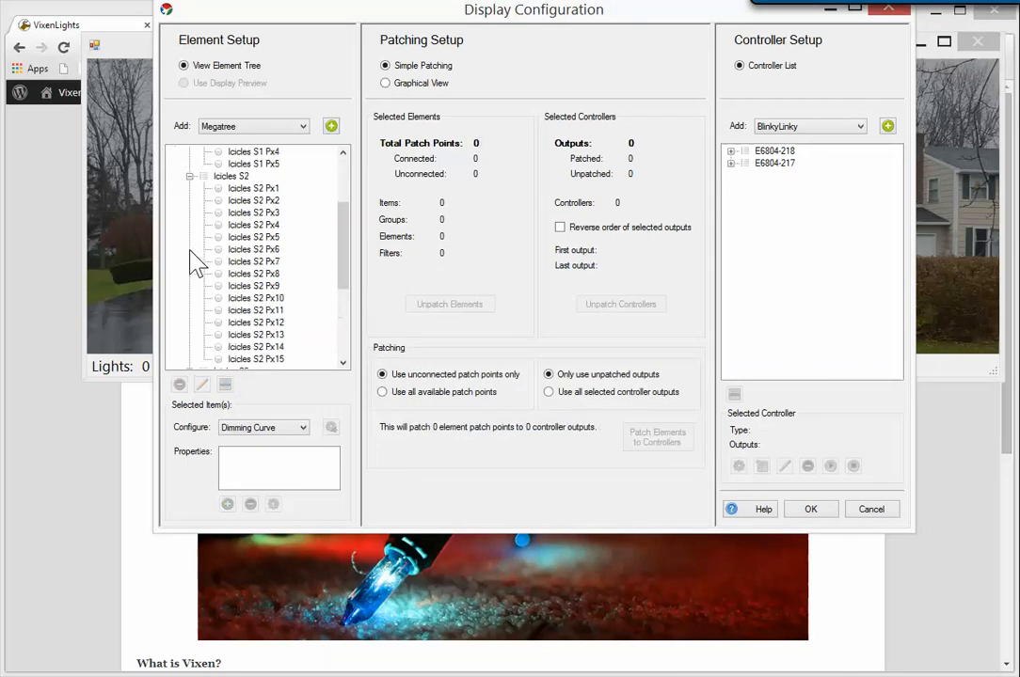
click(256, 311)
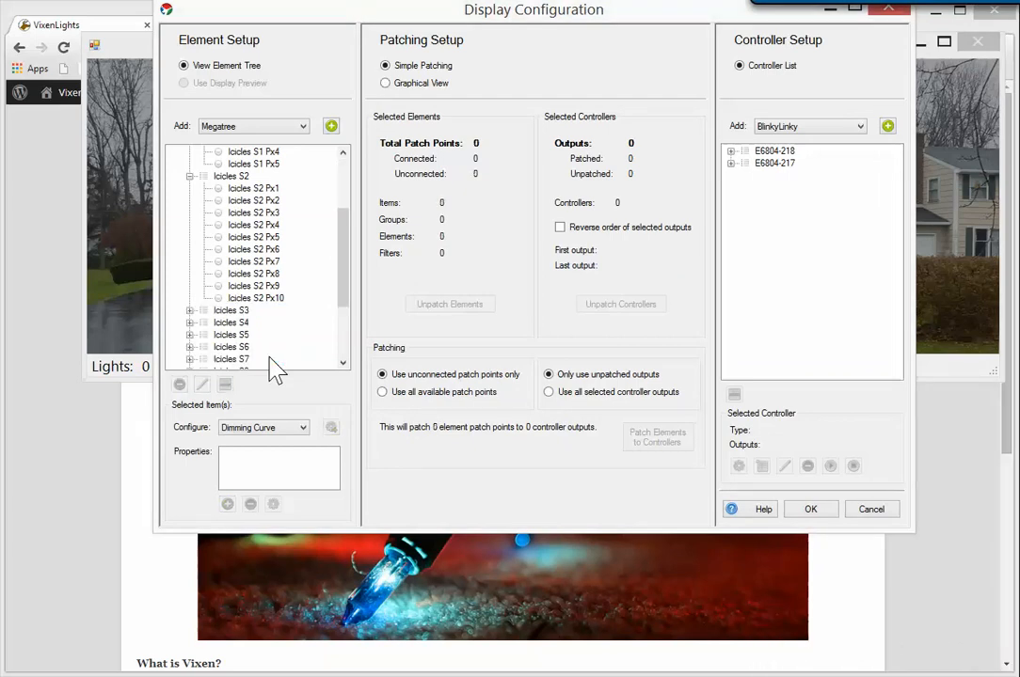
click(232, 308)
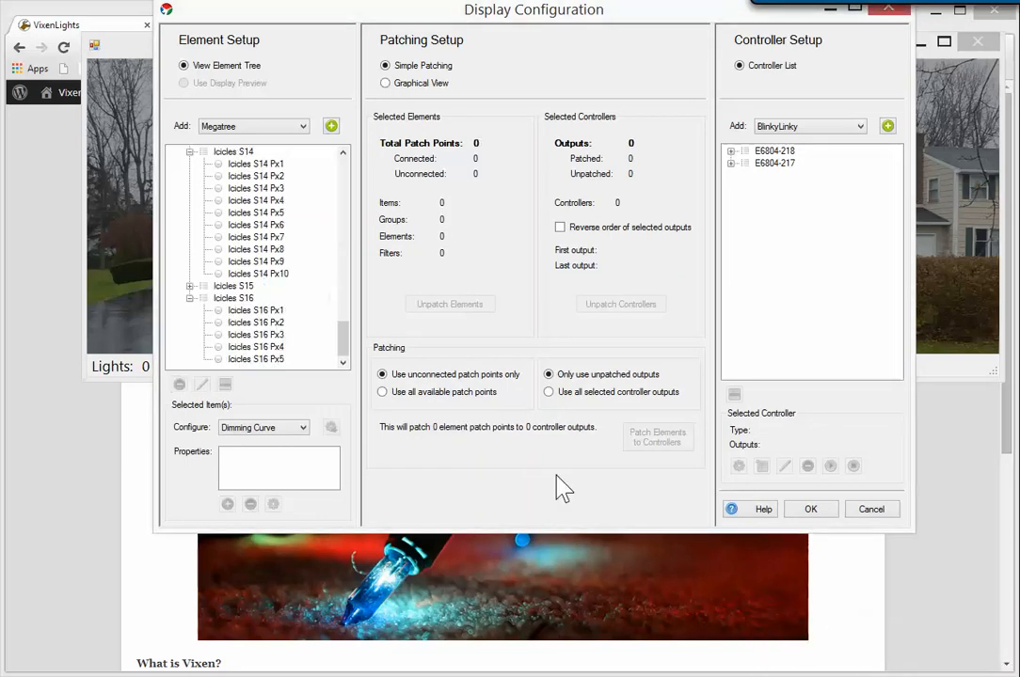
mouse_move(698, 497)
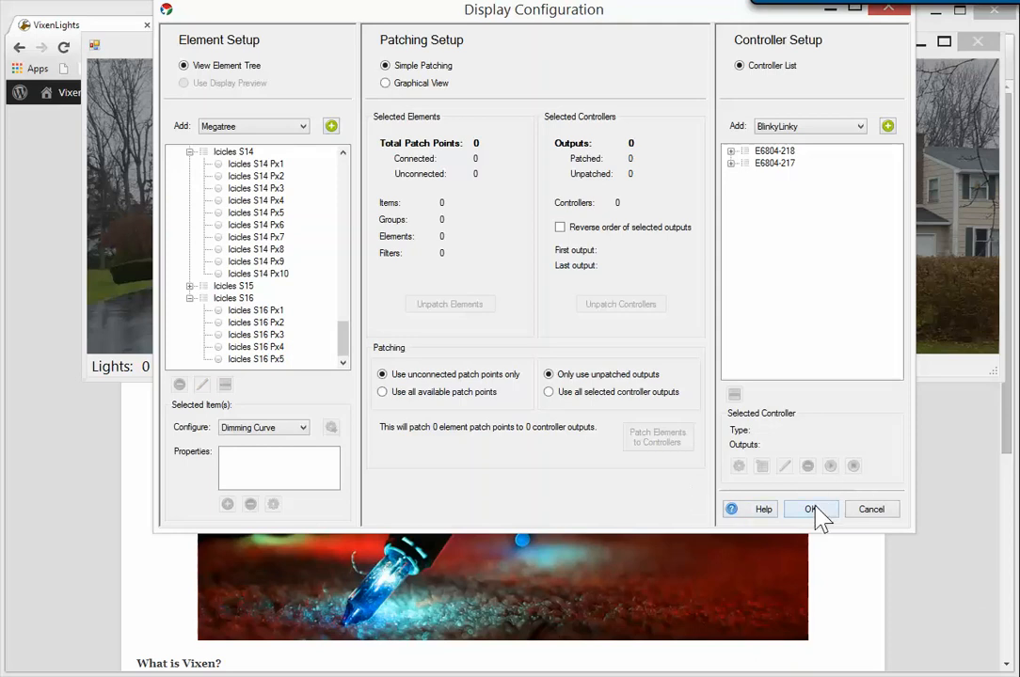
- Save the display configuration and bring up the 2014 preview's layout editor
click(809, 508)
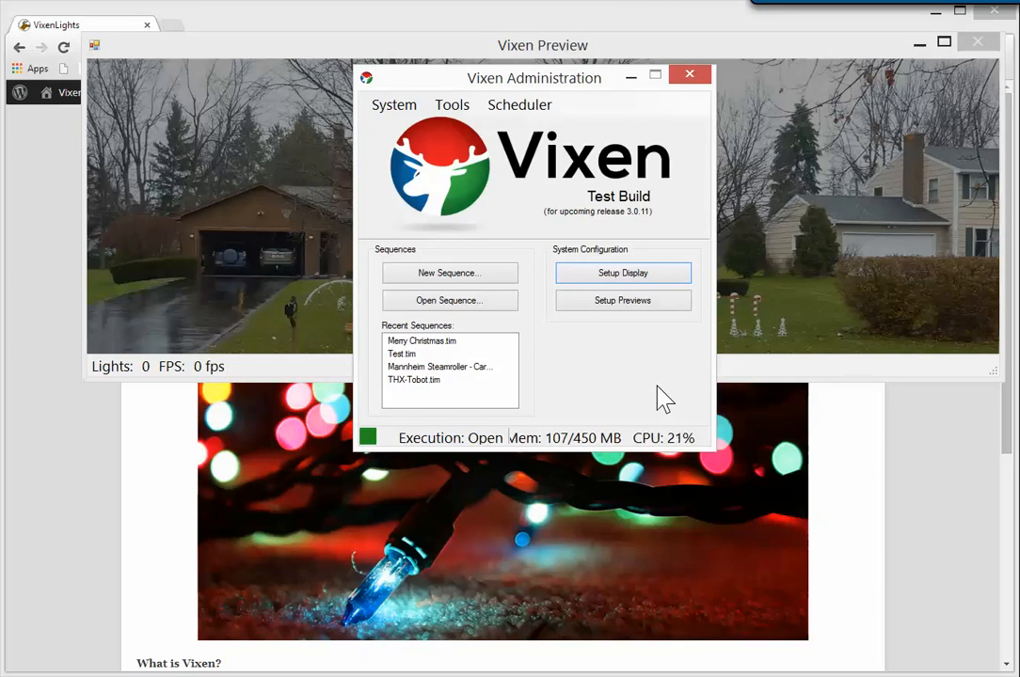
mouse_move(621, 301)
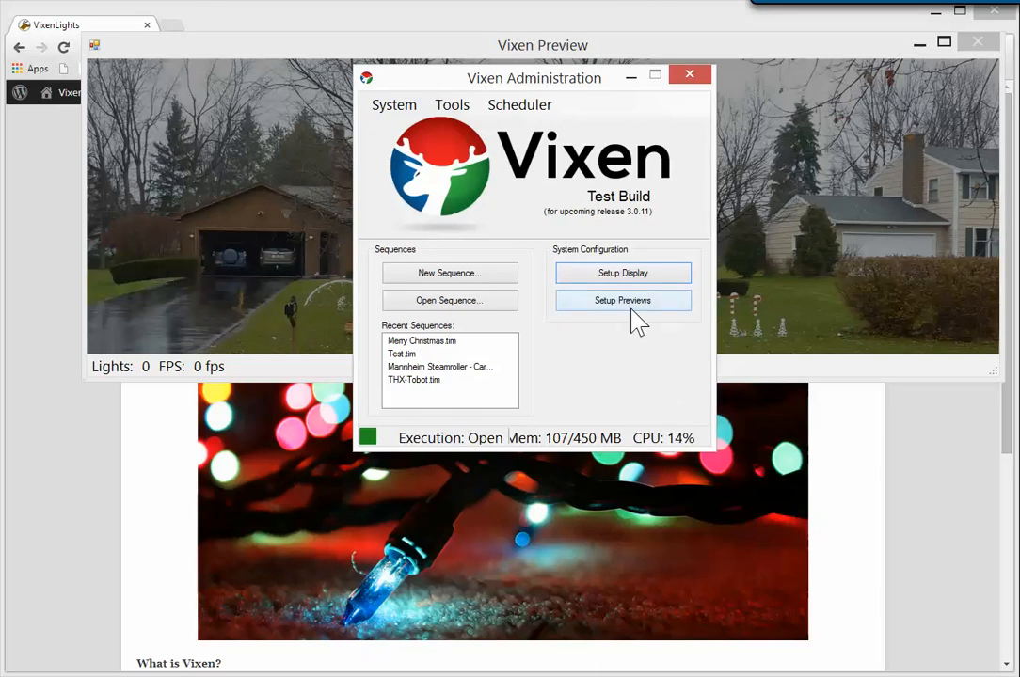
click(620, 301)
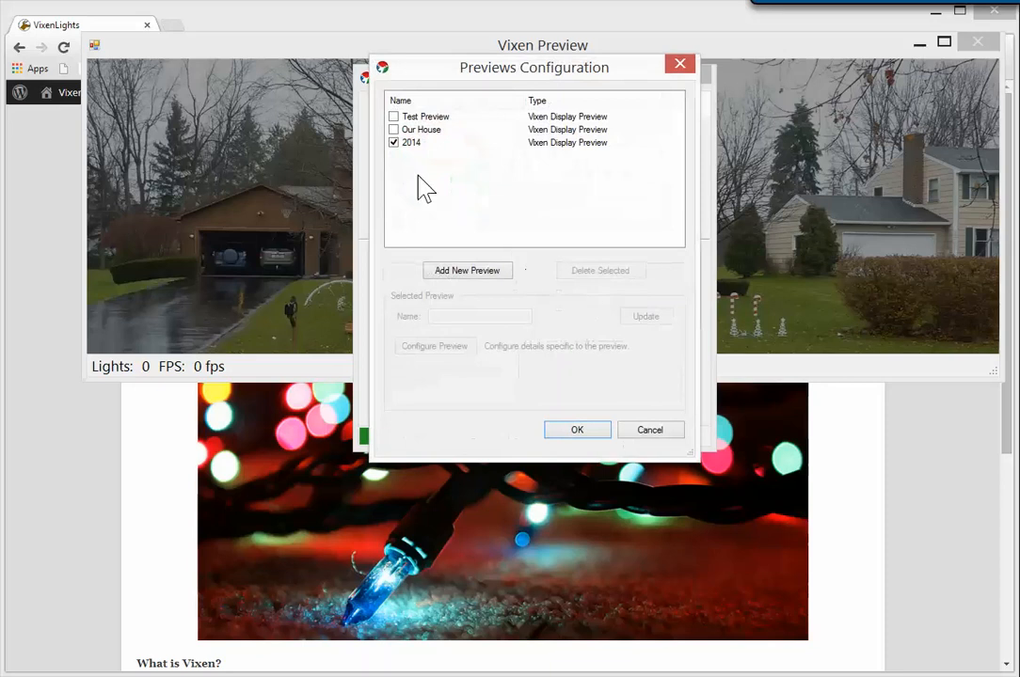
click(410, 143)
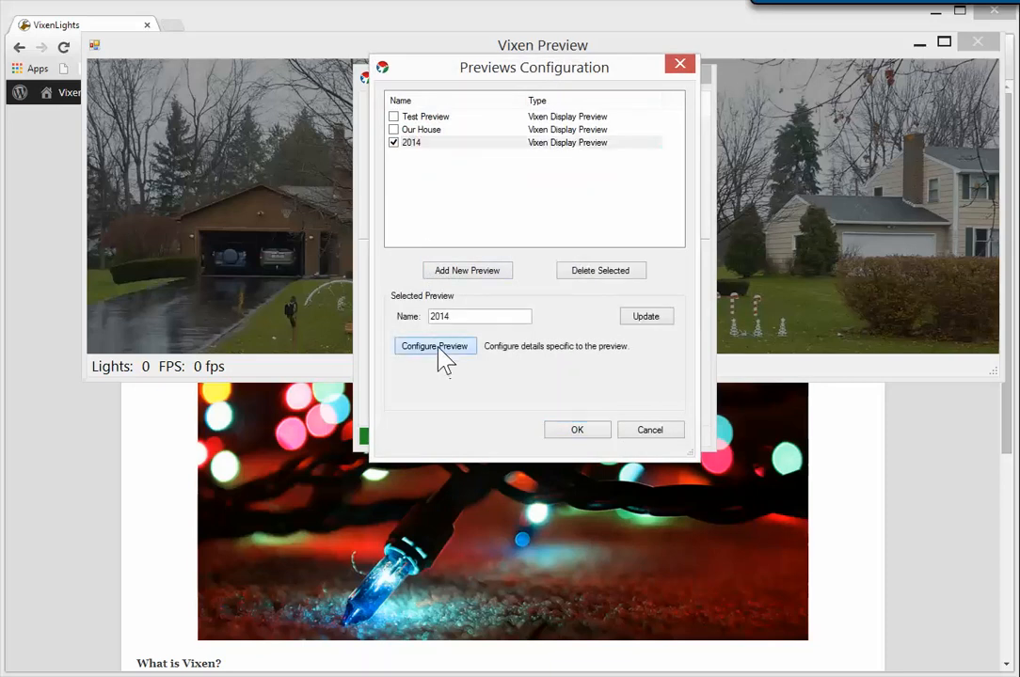
click(433, 346)
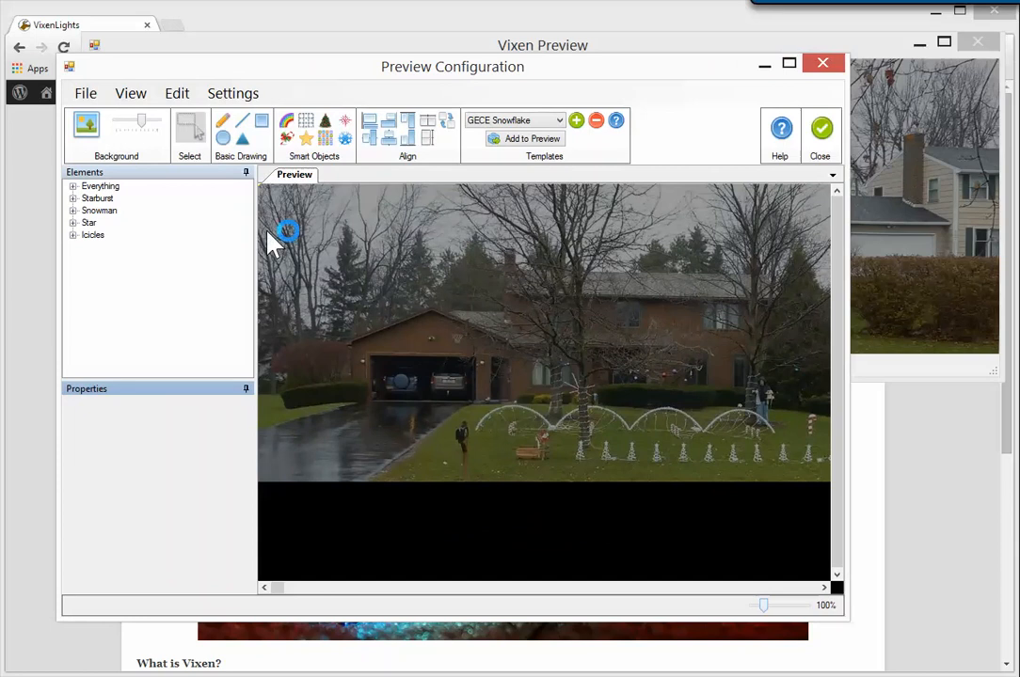
- Expand Icicles in the Elements tree and select the whole Icicles group to draw
click(92, 233)
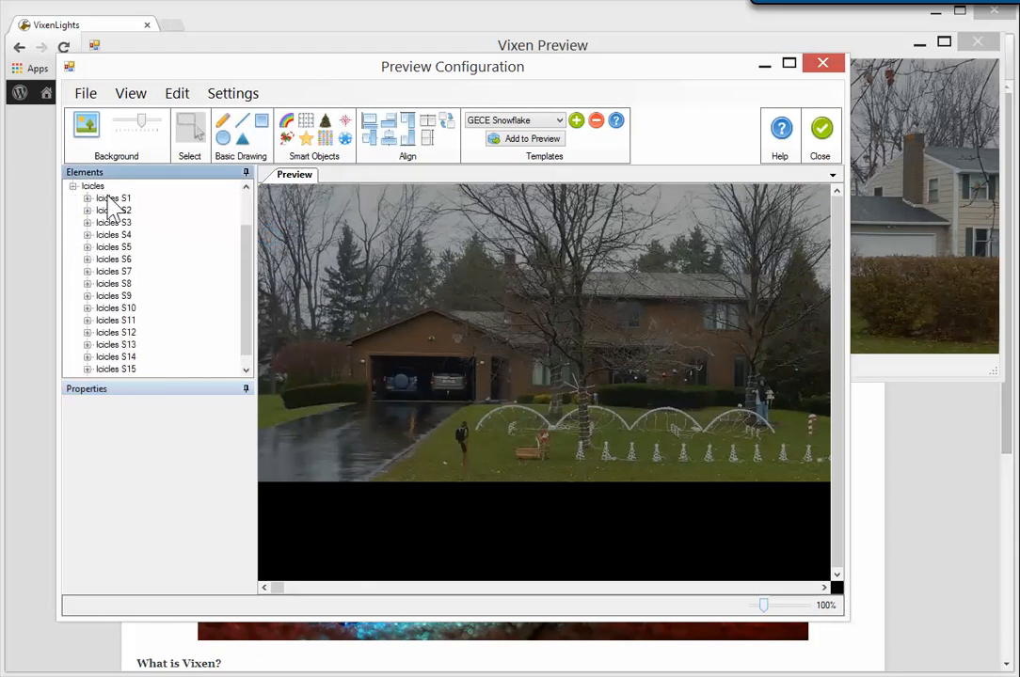
click(94, 186)
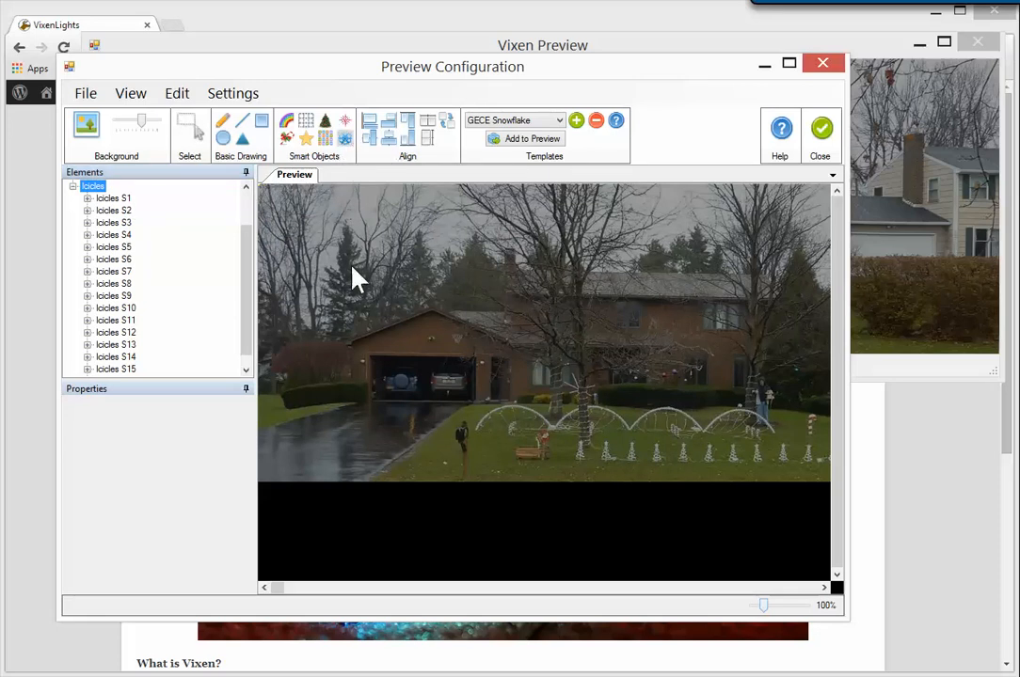
mouse_move(341, 358)
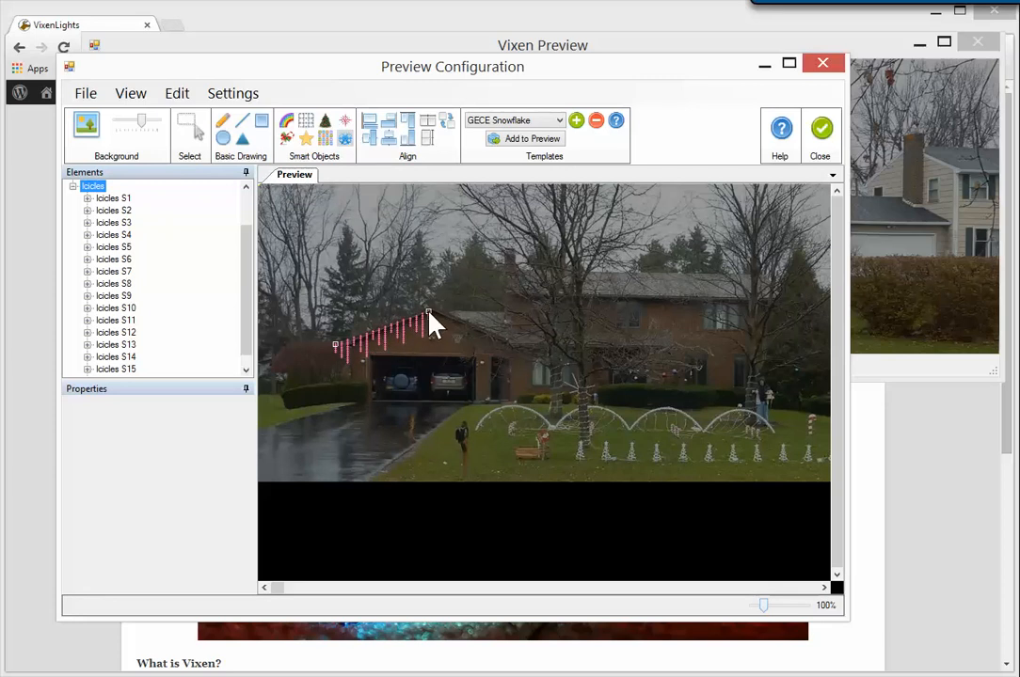
mouse_move(436, 319)
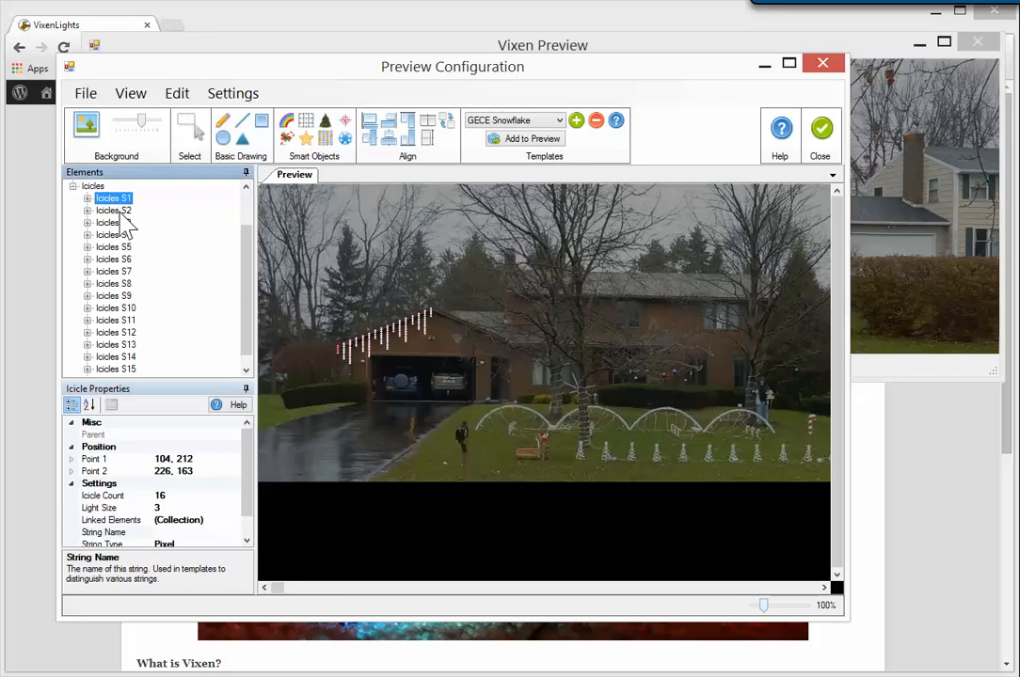
click(113, 211)
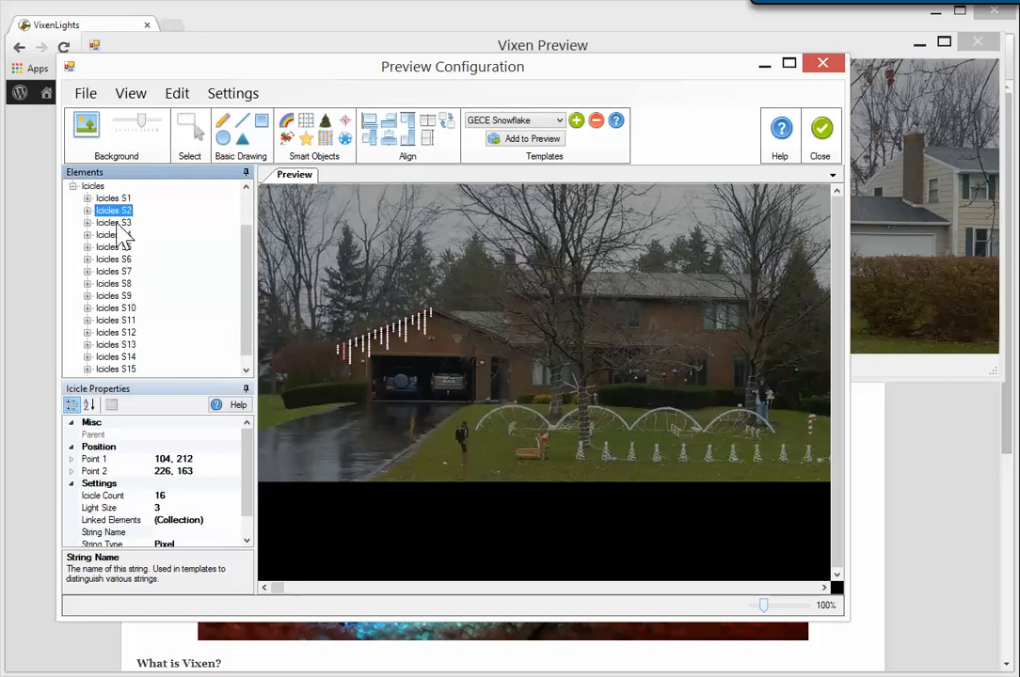
click(113, 233)
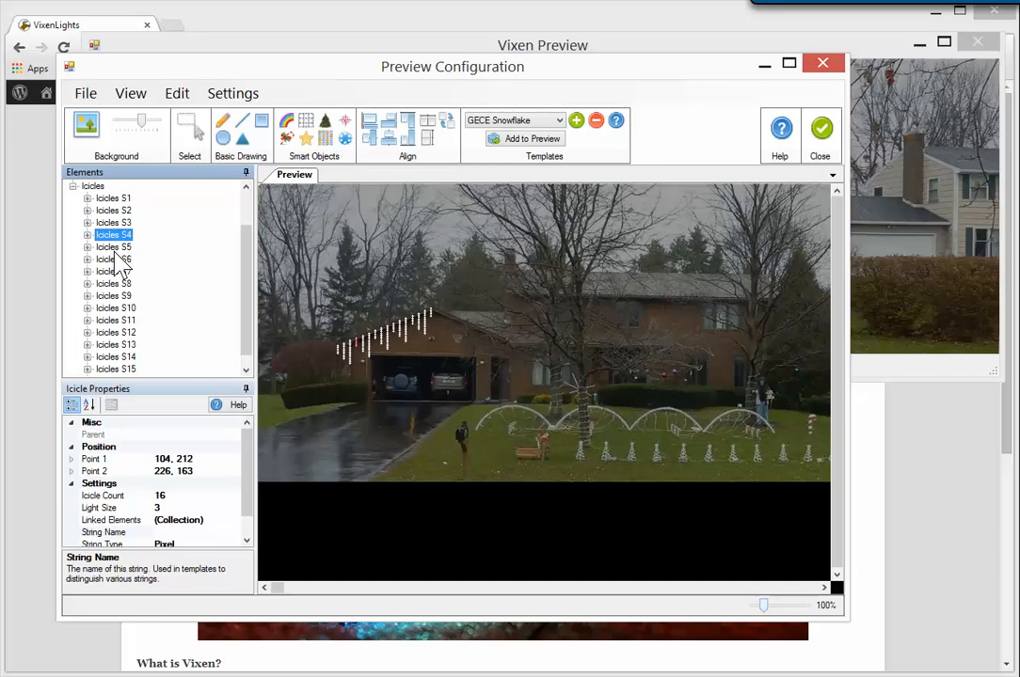
click(113, 260)
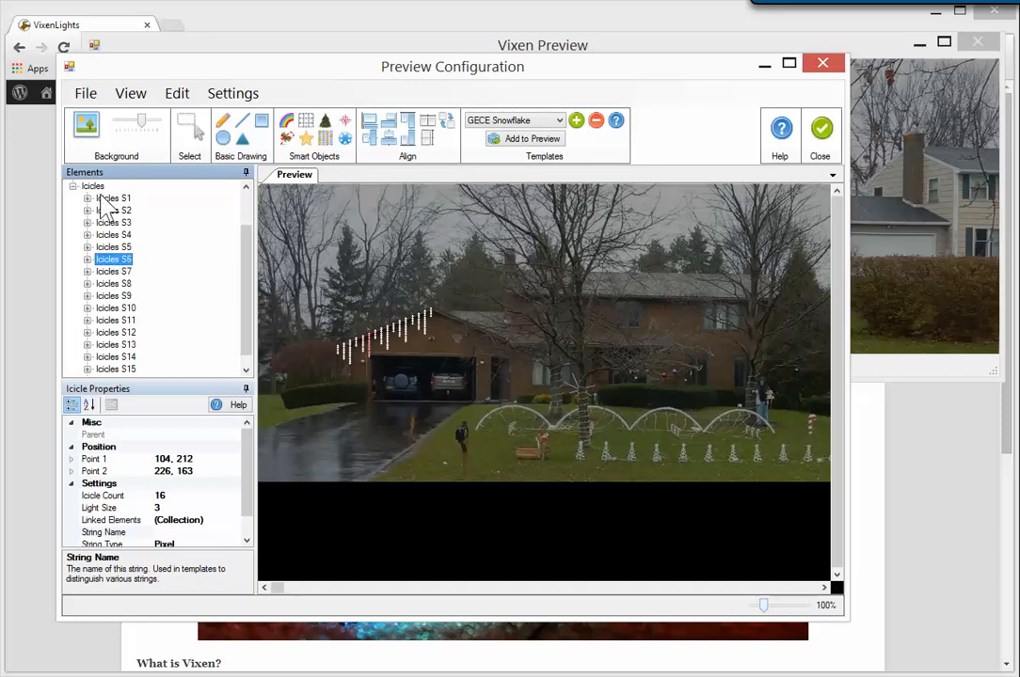
click(94, 187)
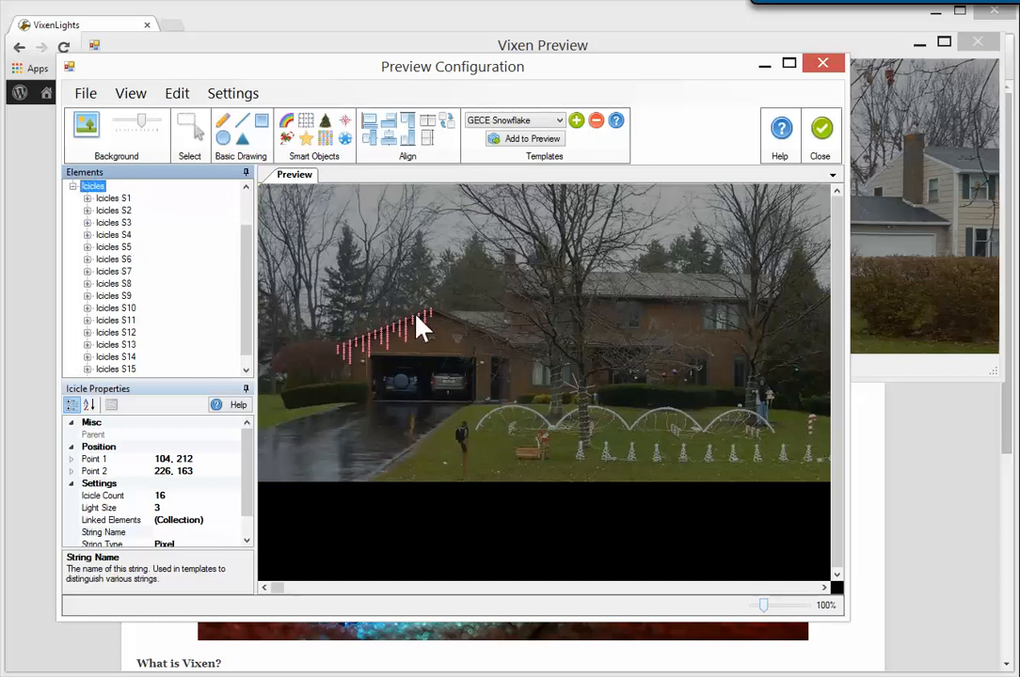
mouse_move(557, 485)
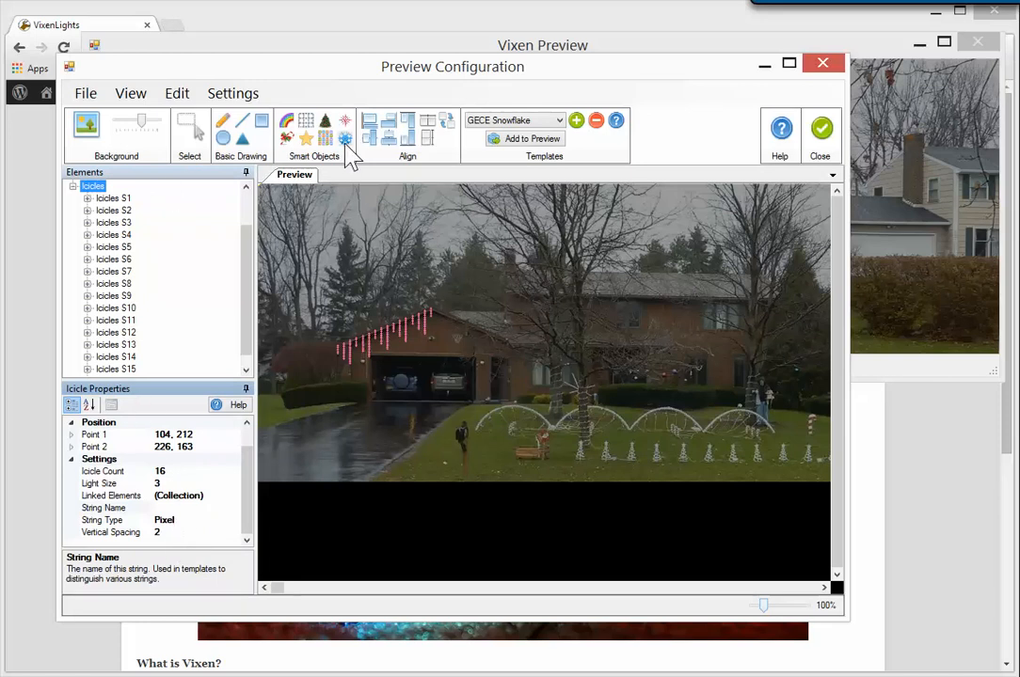
mouse_move(346, 348)
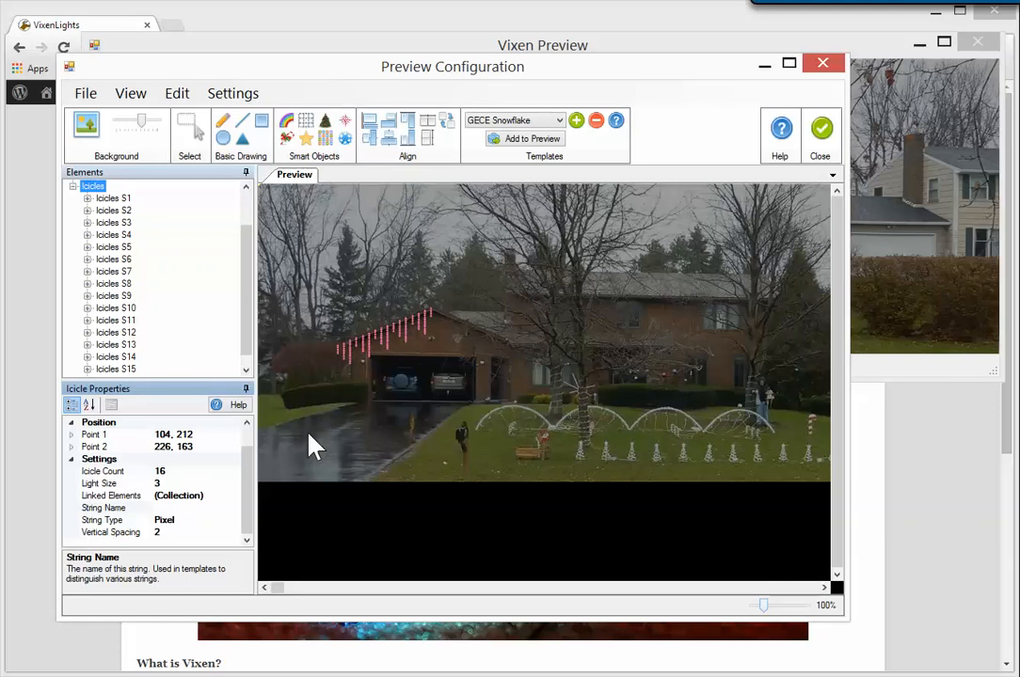
mouse_move(261, 525)
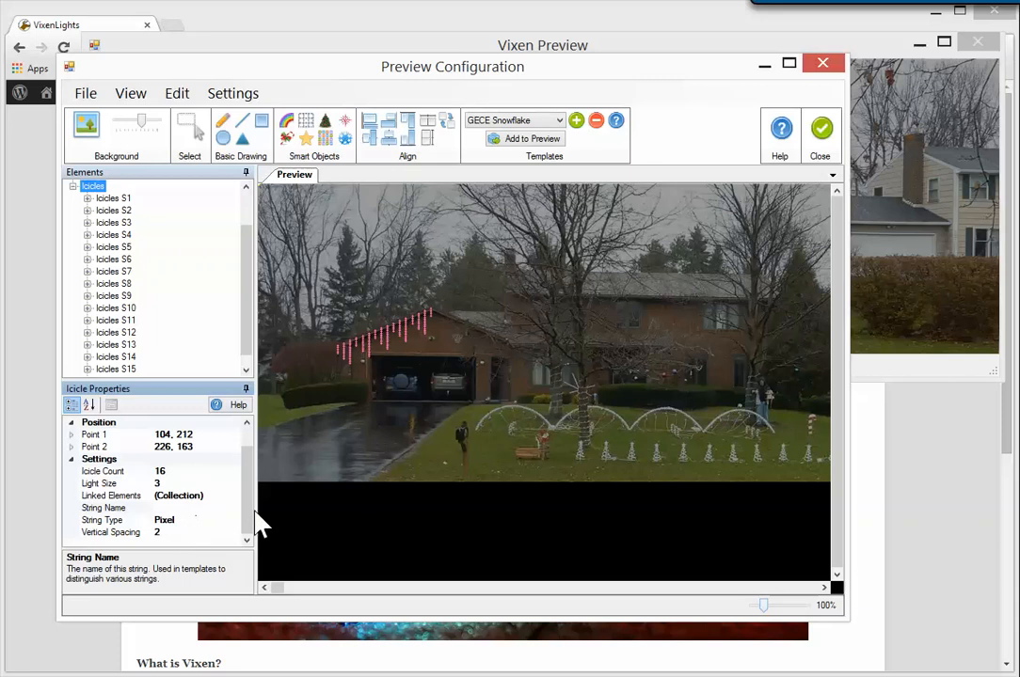